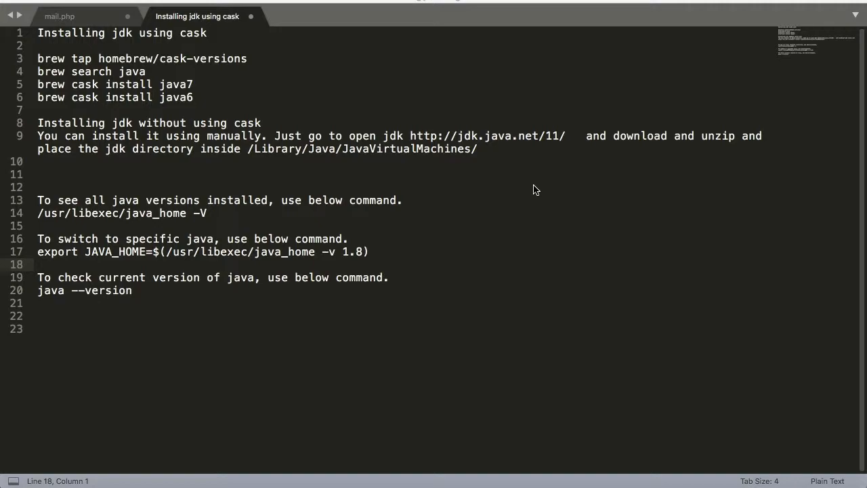
pyautogui.moveTo(162, 94)
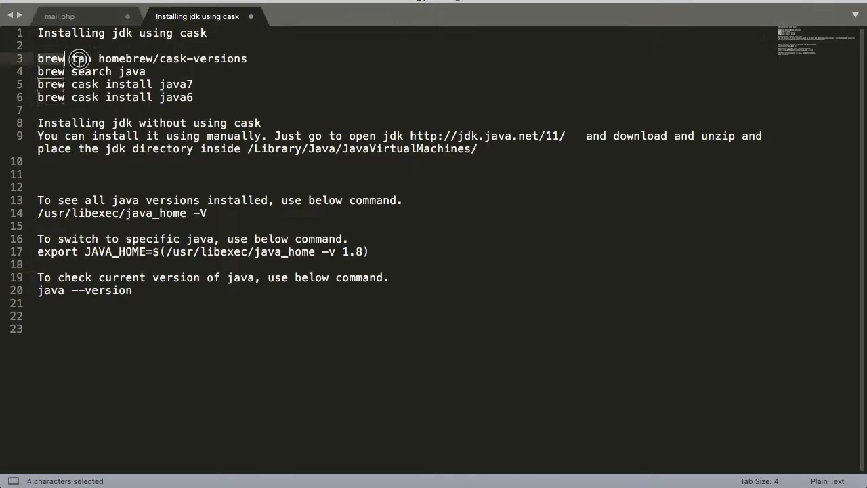
# Step: Highlight the brew tap homebrew/cask-versions command and the word brew in the notes
pyautogui.moveTo(80, 59); pyautogui.dragTo(253, 58)
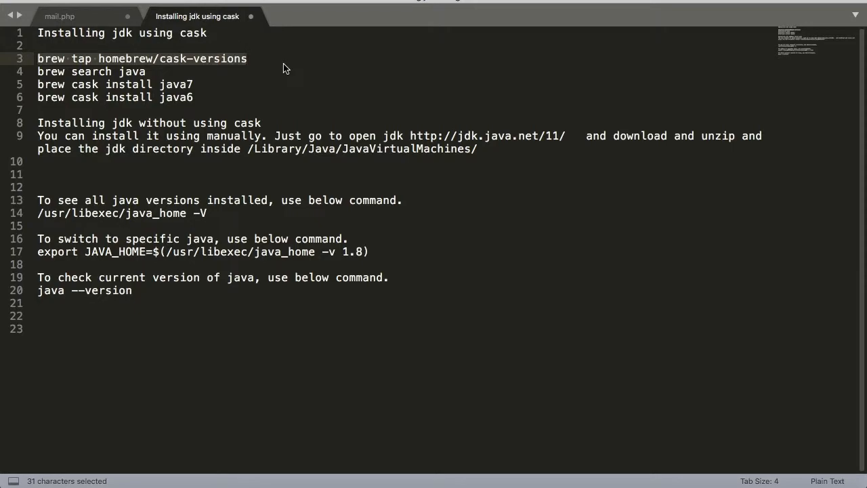
pyautogui.click(190, 59)
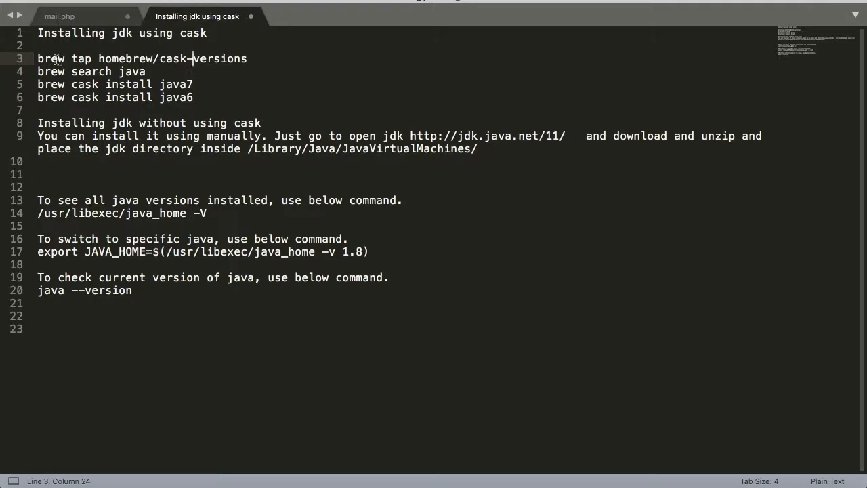
pyautogui.doubleClick(50, 58)
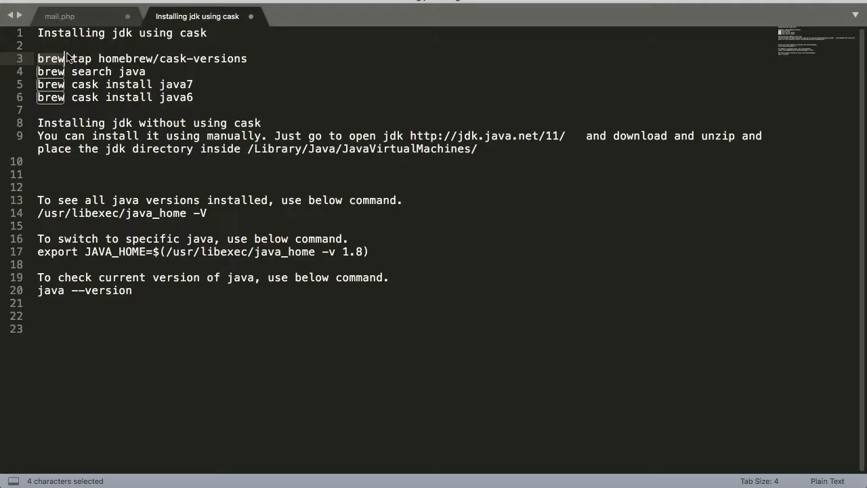
pyautogui.moveTo(258, 59)
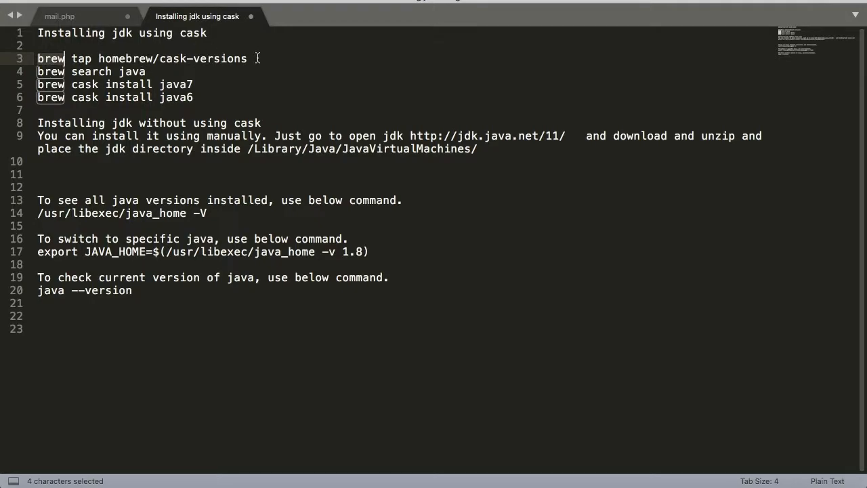
pyautogui.click(258, 58)
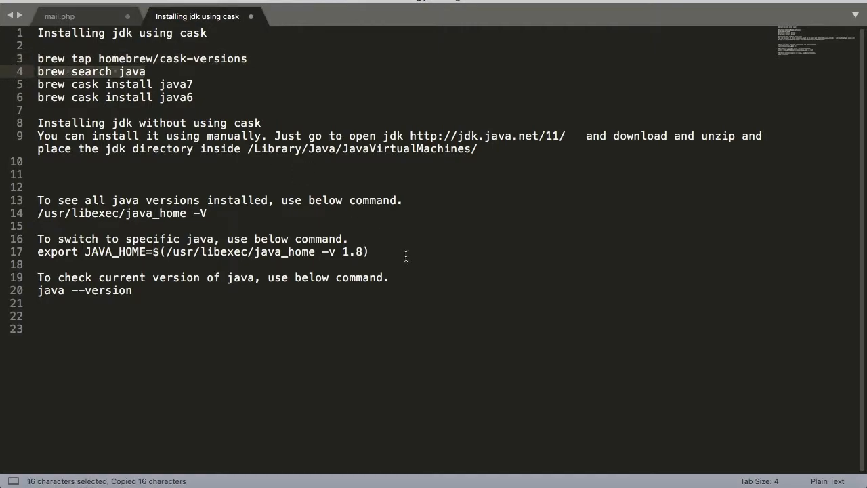
pyautogui.moveTo(219, 198)
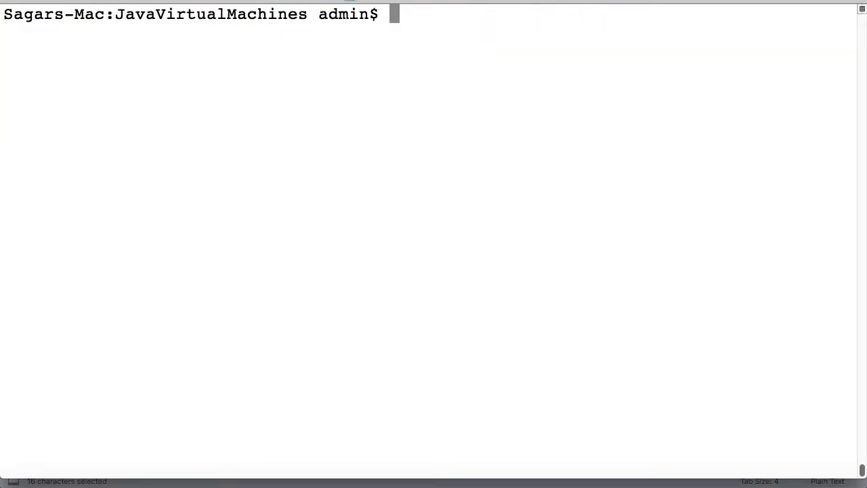
# Step: Enter 'brew search java' at the JavaVirtualMachines prompt without running it
pyautogui.write('brew search java')
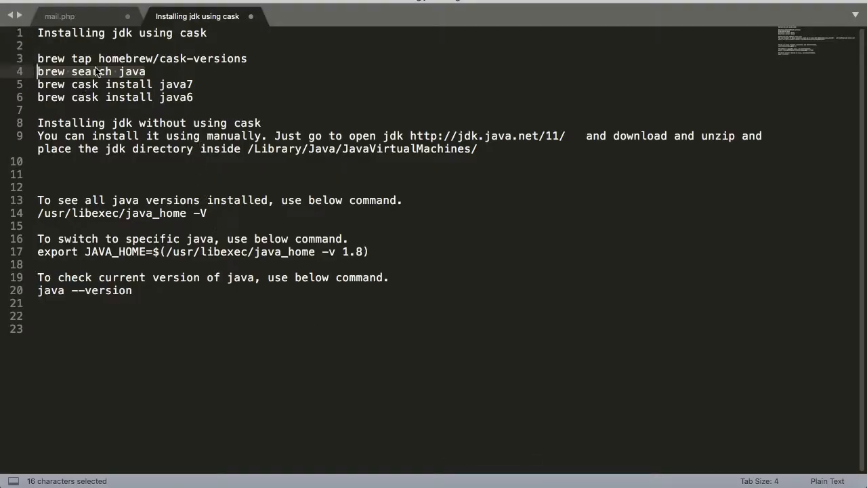
pyautogui.moveTo(241, 58)
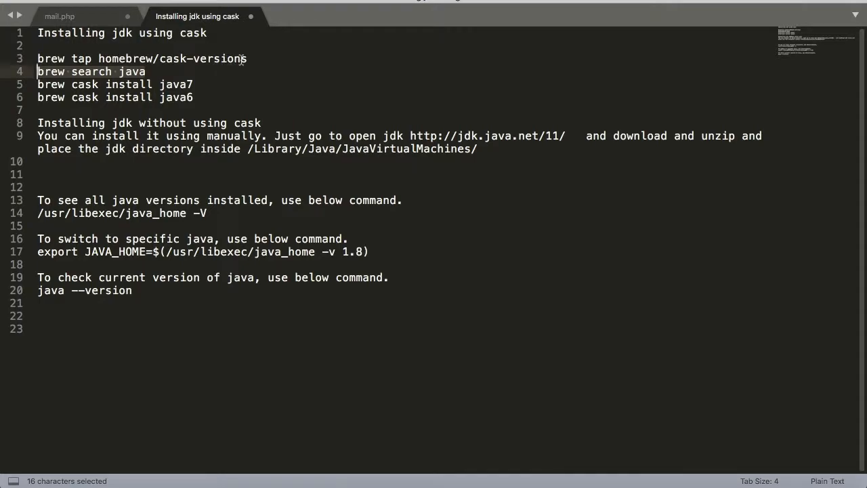
pyautogui.moveTo(175, 451)
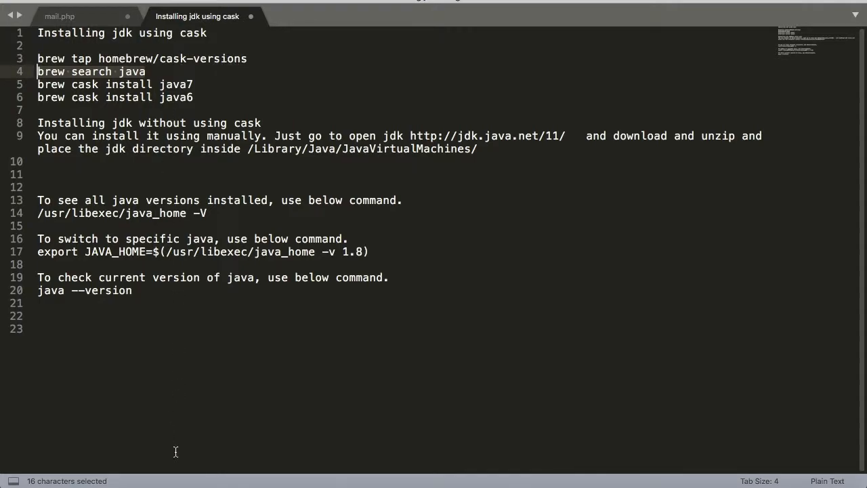
pyautogui.moveTo(301, 477)
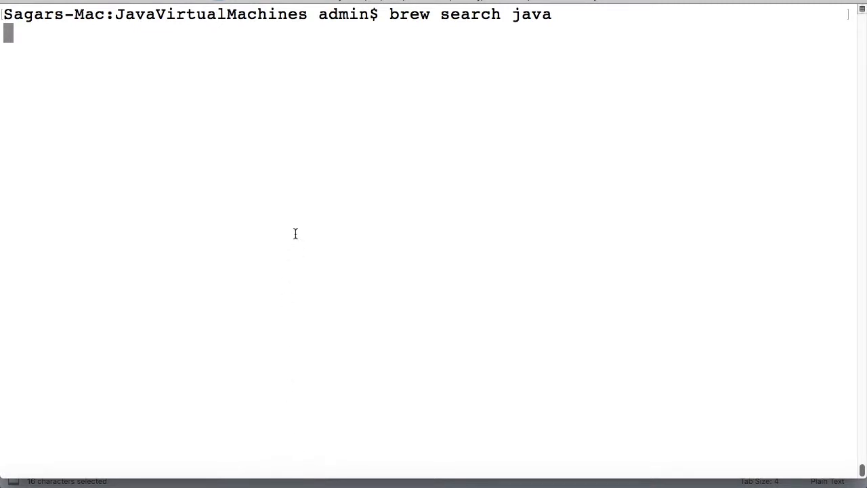
# Step: Run brew search java and highlight the Casks heading listing java, java6 and java8
pyautogui.press('Return')
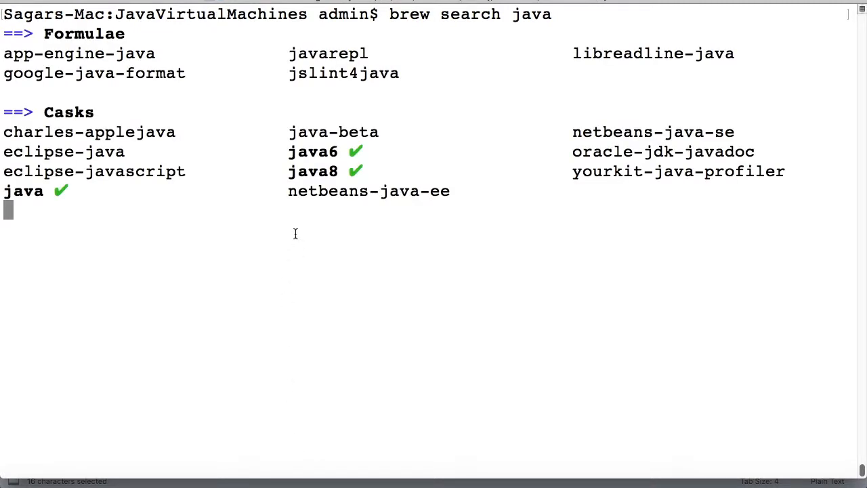
pyautogui.press('Return')
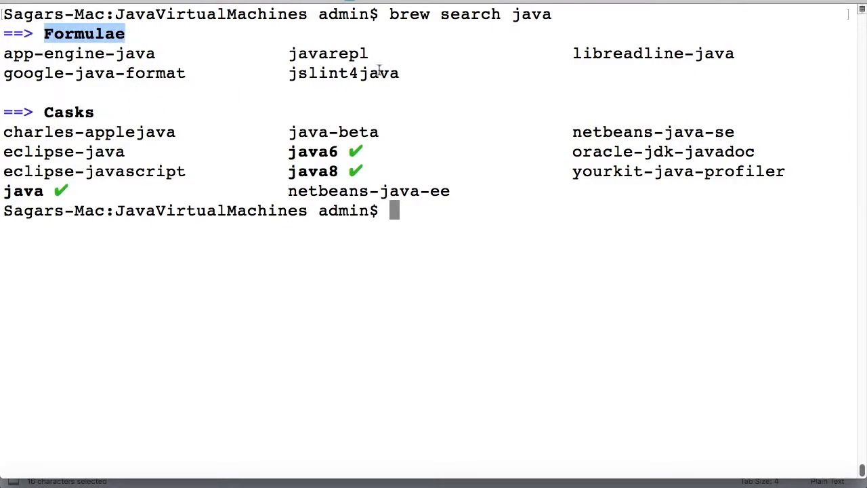
pyautogui.moveTo(114, 111)
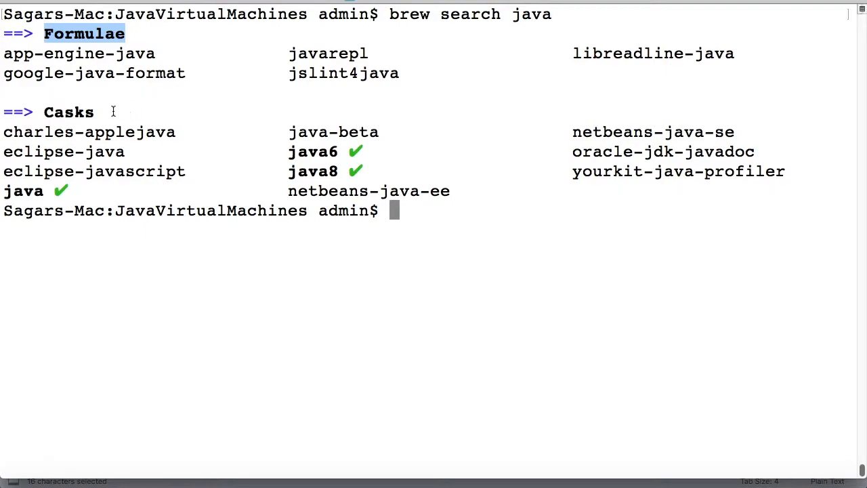
pyautogui.doubleClick(67, 111)
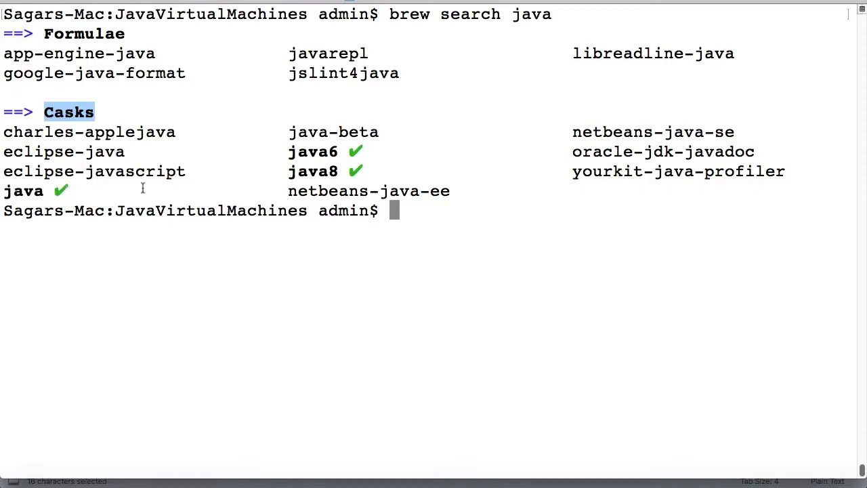
pyautogui.moveTo(420, 134)
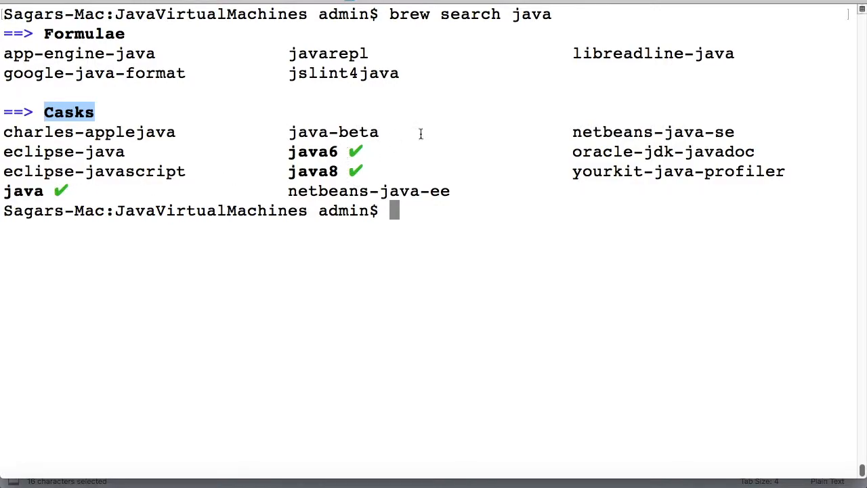
pyautogui.moveTo(437, 130)
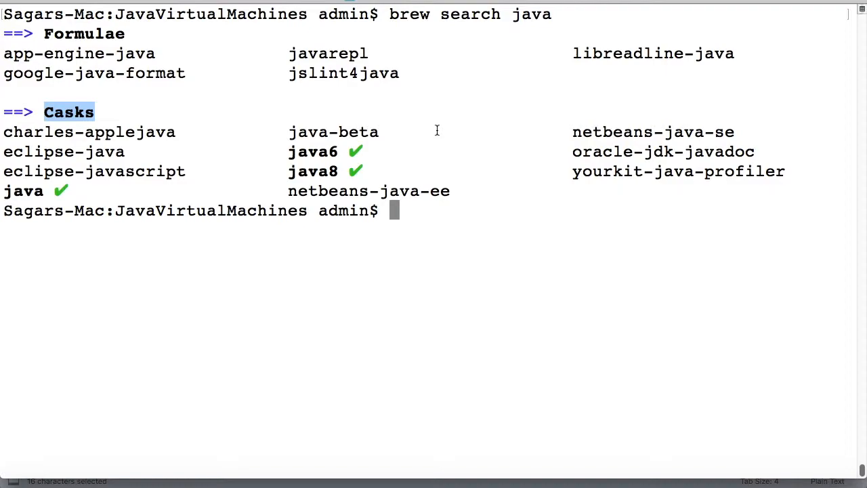
pyautogui.moveTo(566, 293)
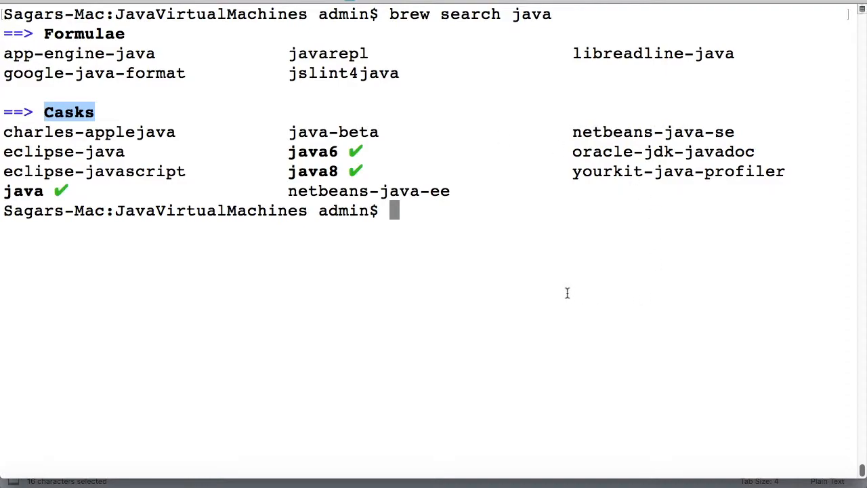
pyautogui.moveTo(366, 403)
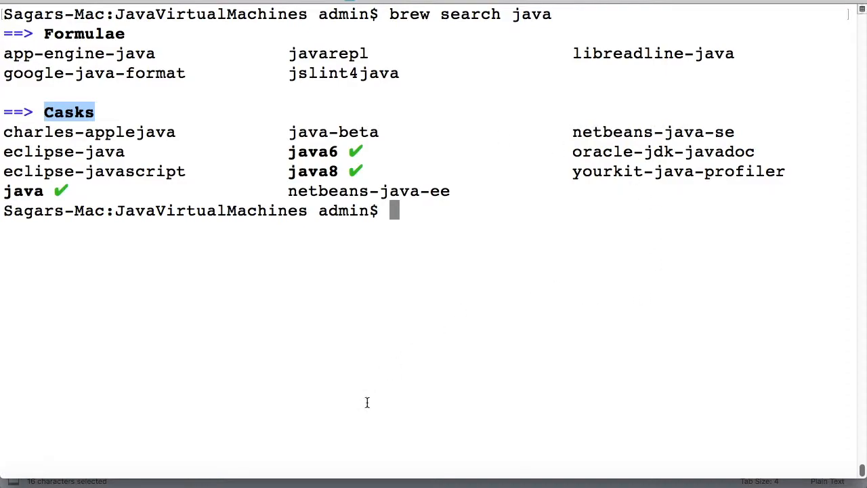
pyautogui.moveTo(466, 449)
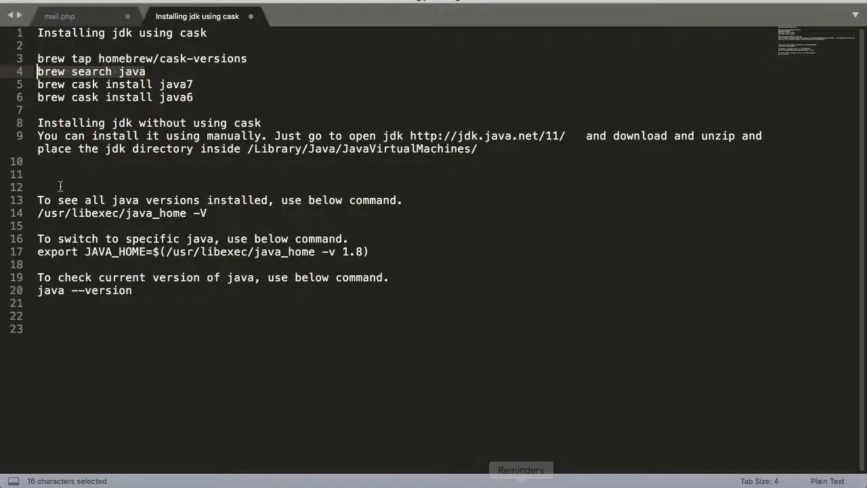
# Step: Edit line 5 to read 'brew cask install java7'
pyautogui.click(195, 84)
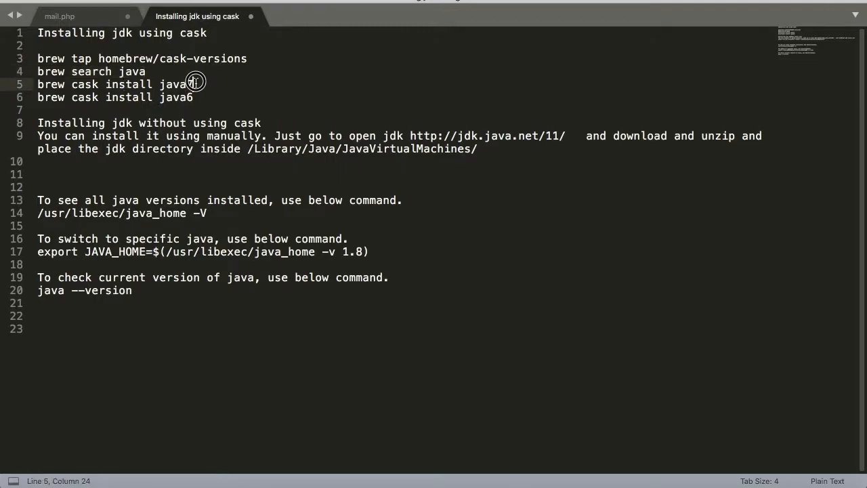
pyautogui.write('7')
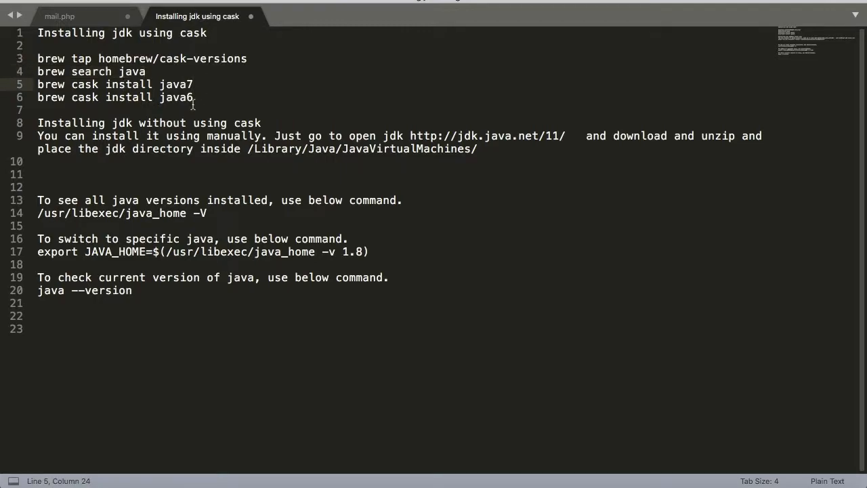
pyautogui.click(197, 97)
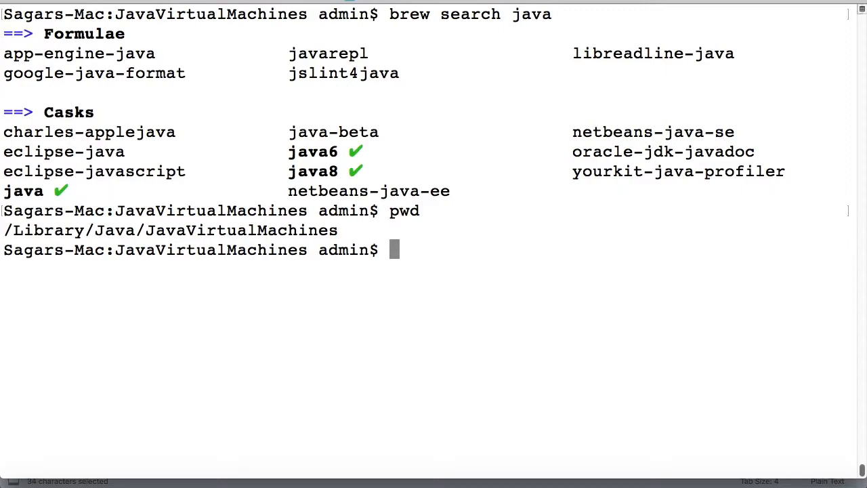
# Step: Run ls to list 1.6.0.jdk, jdk1.8.0_202.jdk and openjdk-11.0.2.jdk
pyautogui.write('l')
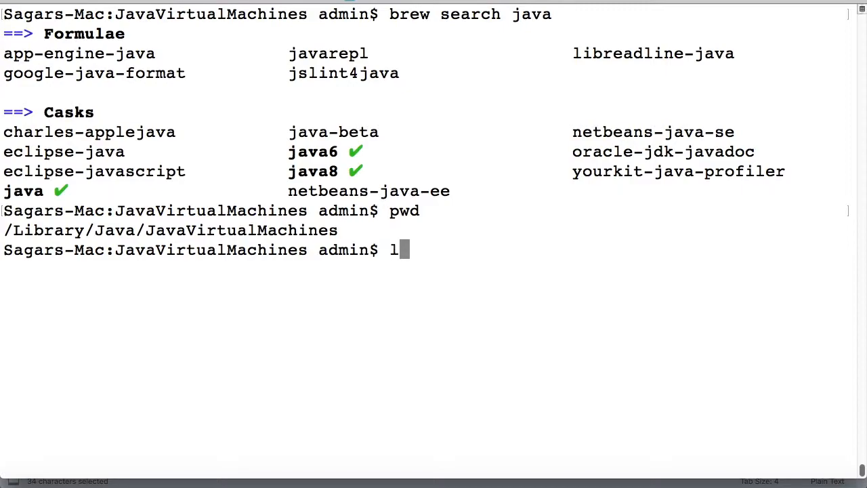
pyautogui.press('Return')
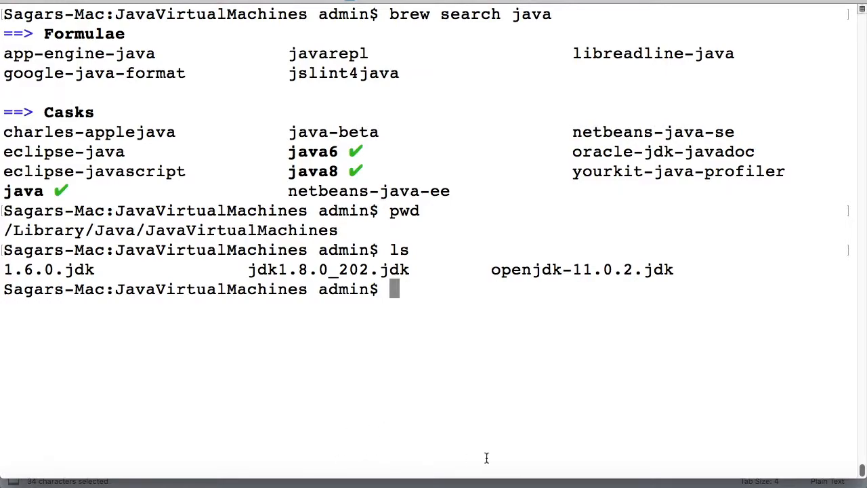
pyautogui.moveTo(534, 475)
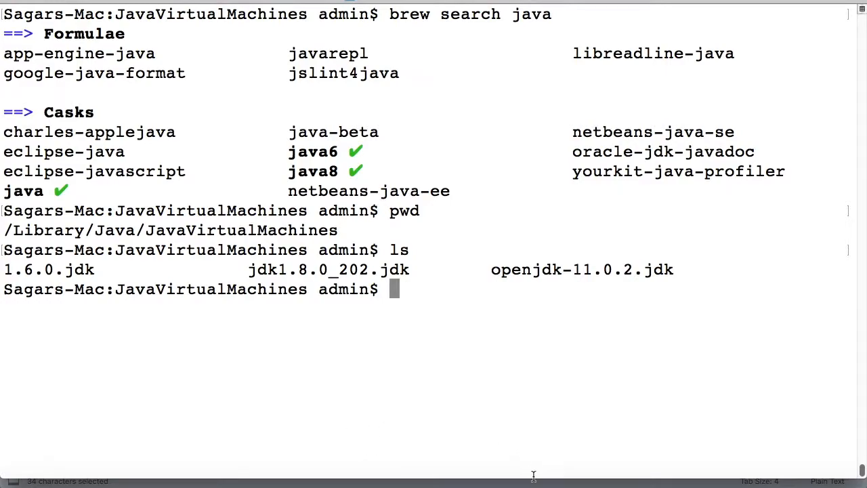
pyautogui.moveTo(509, 477)
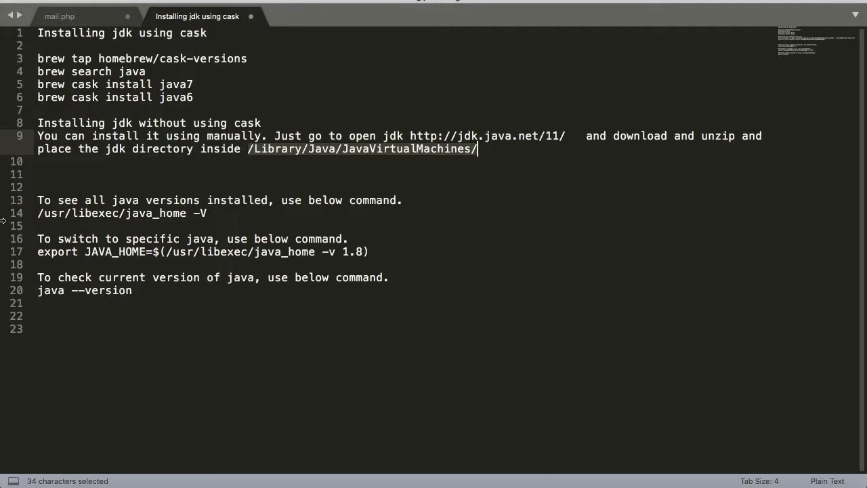
pyautogui.moveTo(301, 206)
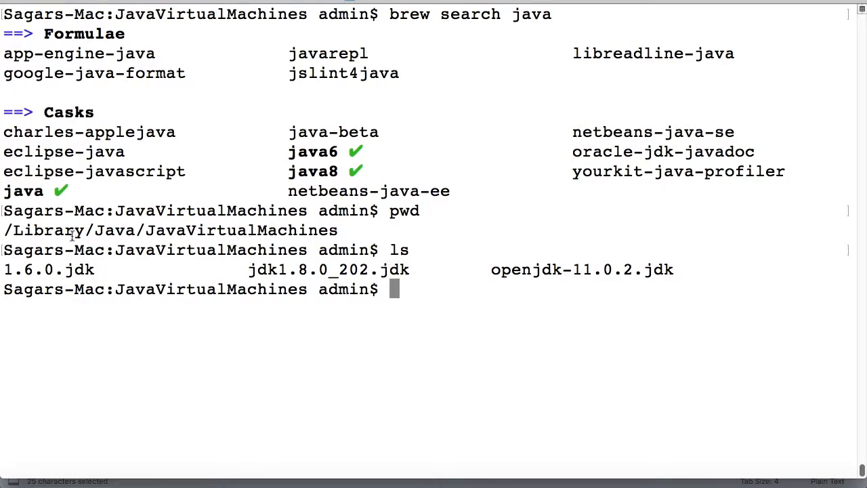
# Step: Run /usr/libexec/java_home -V to list the four installed Java VMs
pyautogui.write('/usr/libexec/java_home -V')
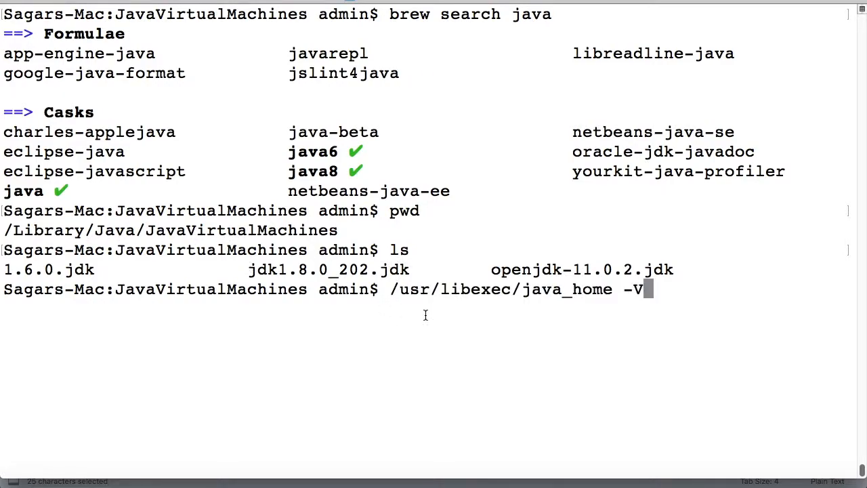
pyautogui.press('Return')
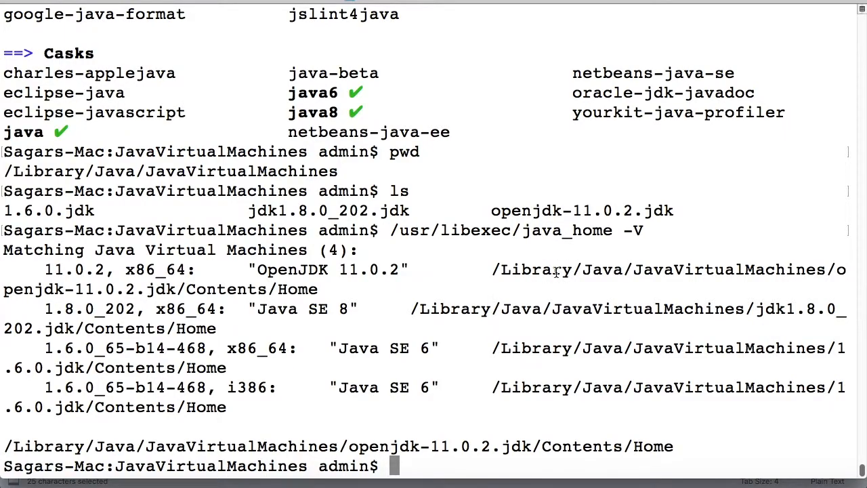
pyautogui.moveTo(461, 450)
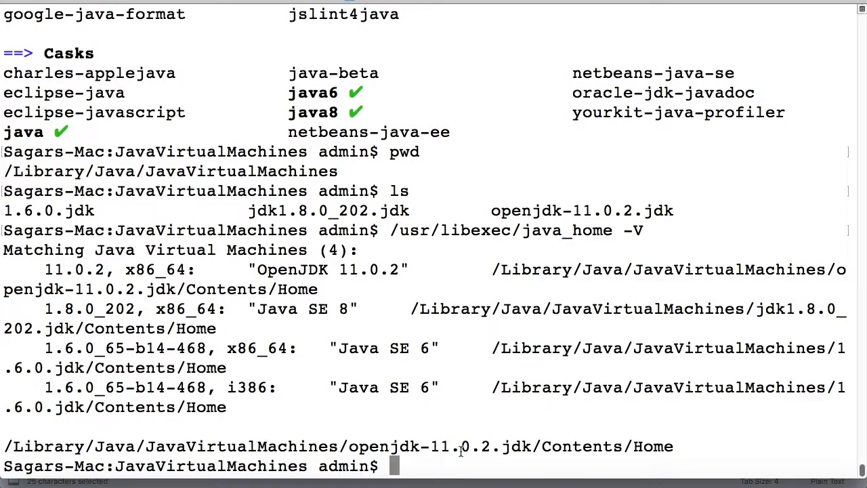
pyautogui.moveTo(412, 437)
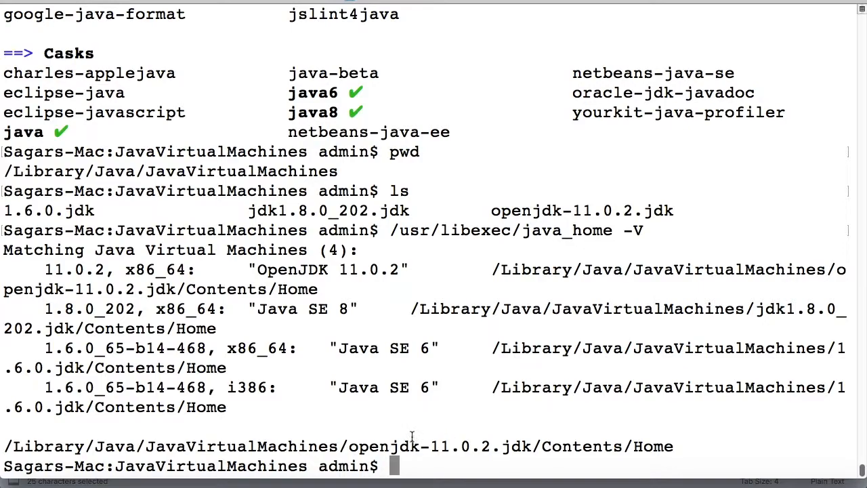
pyautogui.moveTo(447, 295)
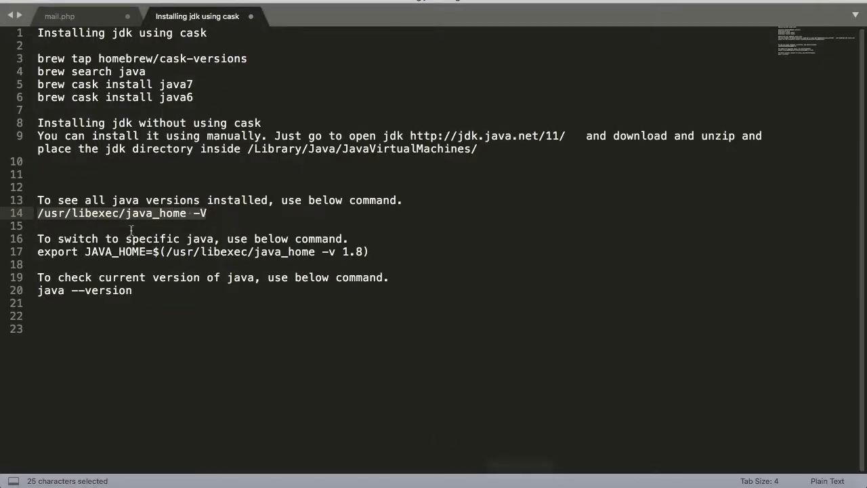
# Step: Highlight the 1.8 version number and the JAVA_HOME name in the export line
pyautogui.click(40, 251)
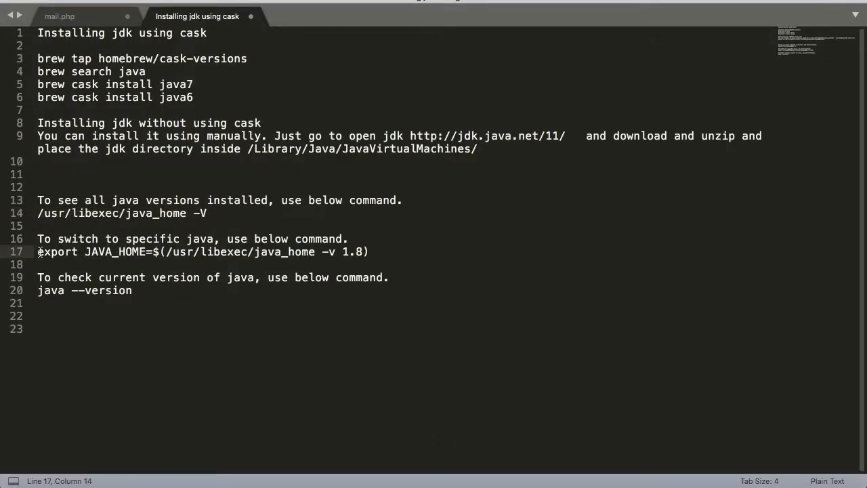
pyautogui.moveTo(38, 250); pyautogui.dragTo(371, 251)
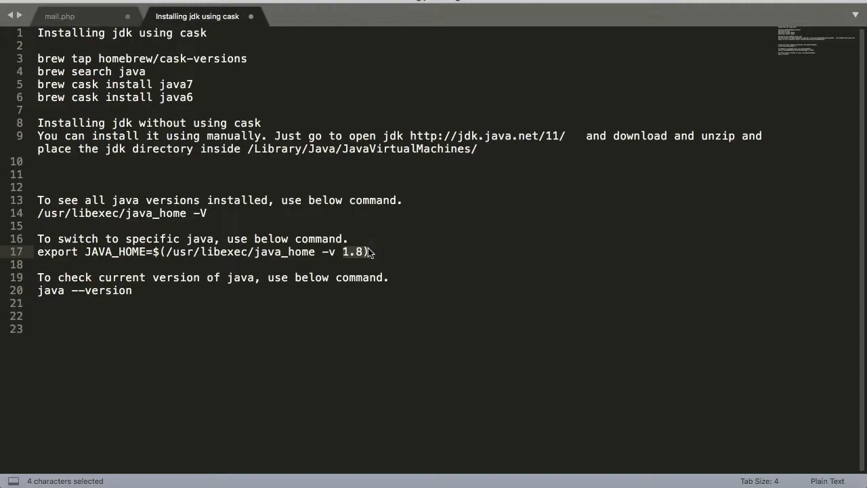
pyautogui.click(119, 251)
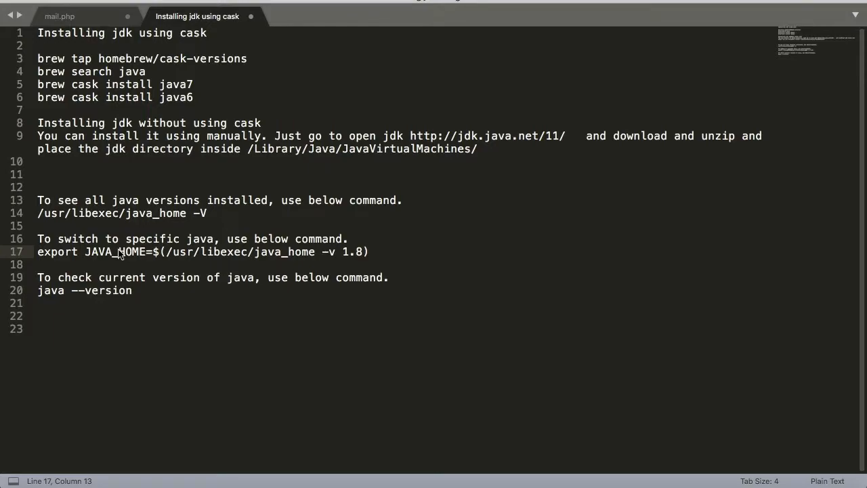
pyautogui.moveTo(233, 254)
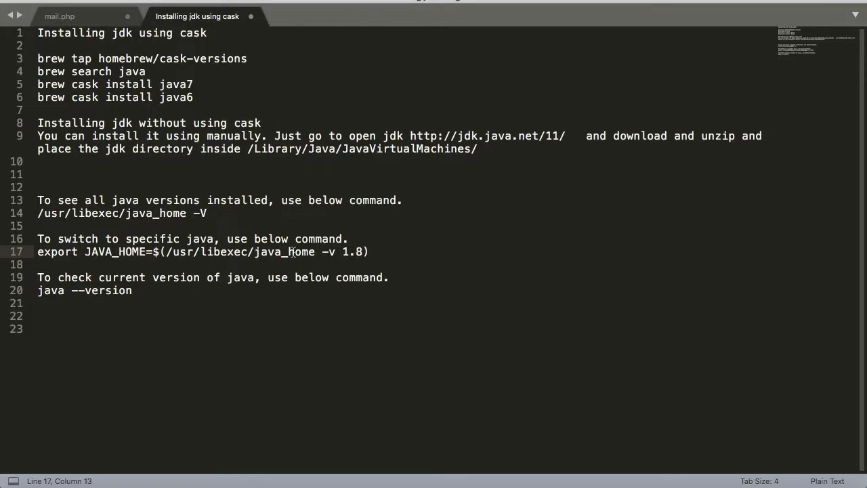
pyautogui.doubleClick(114, 251)
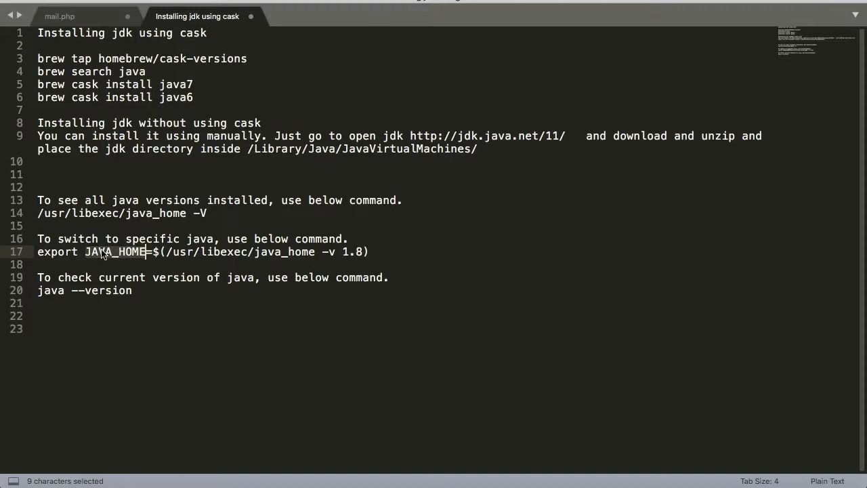
pyautogui.moveTo(115, 253)
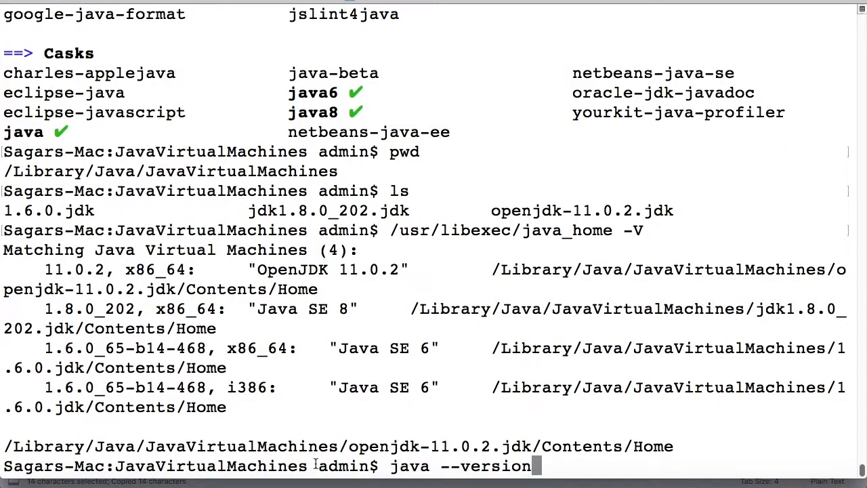
# Step: Run java --version, reporting OpenJDK 11.0.2
pyautogui.press('Return')
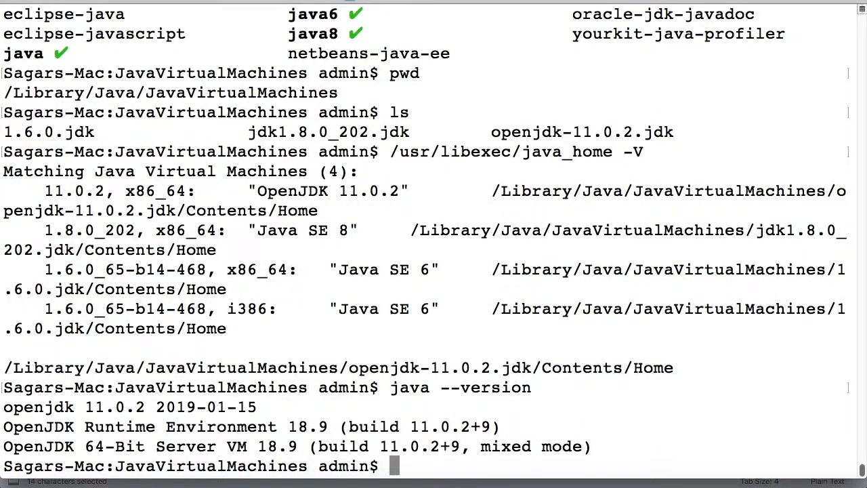